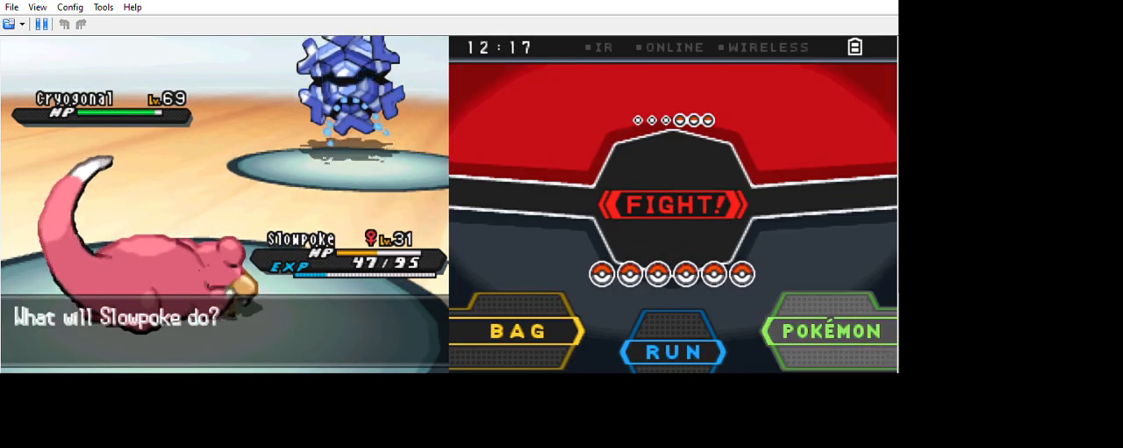
Choose FIGHT and attack Cryogonal with Slowpoke until it faints.
{"action": "left_click", "coordinate": [828, 330]}
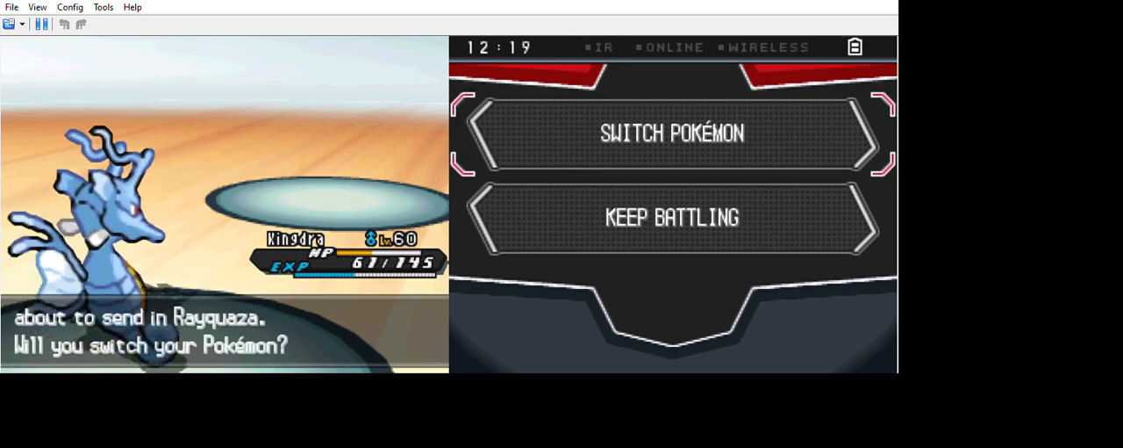
Answer the switch prompt, then have Duosion attack Rayquaza until it faints.
{"action": "left_click", "coordinate": [673, 133]}
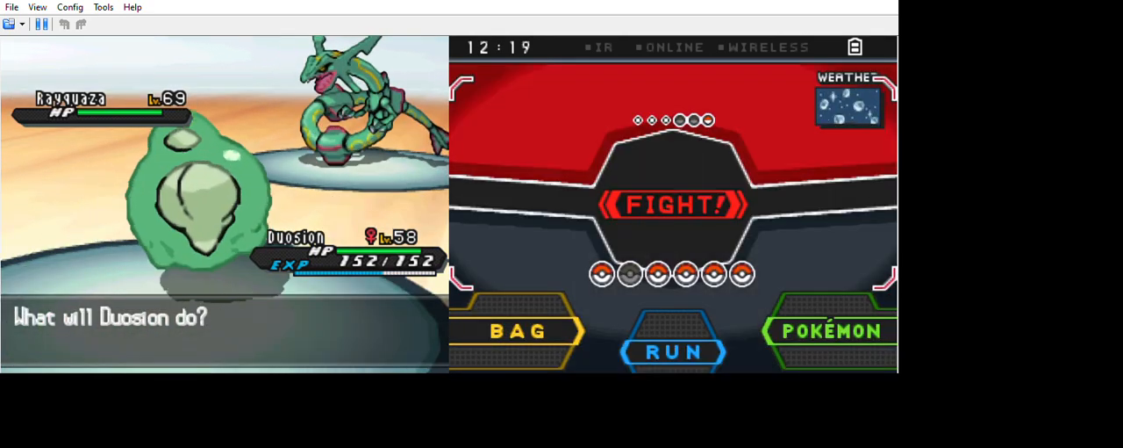
{"action": "left_click", "coordinate": [674, 204]}
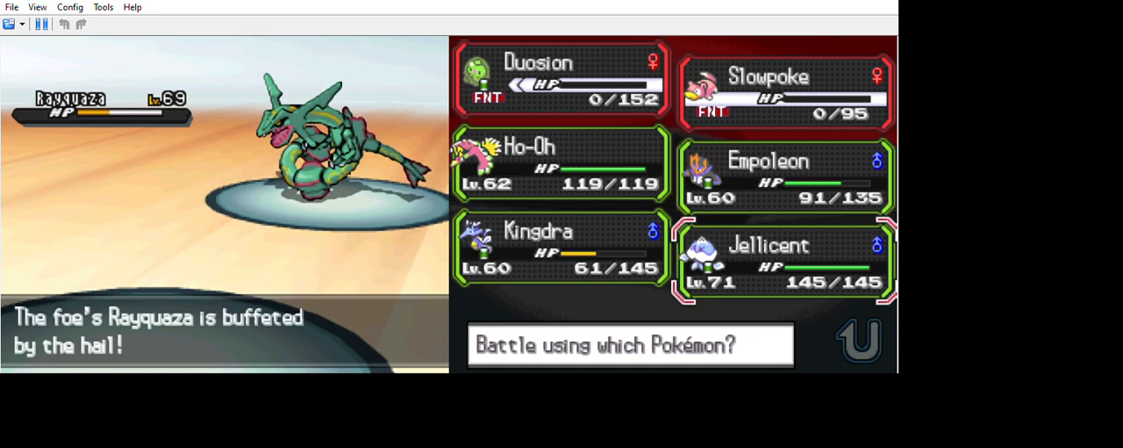
Send Empoleon against Rayquaza, attack, then pick the next Pokémon after Kingdra faints.
{"action": "left_click", "coordinate": [769, 172]}
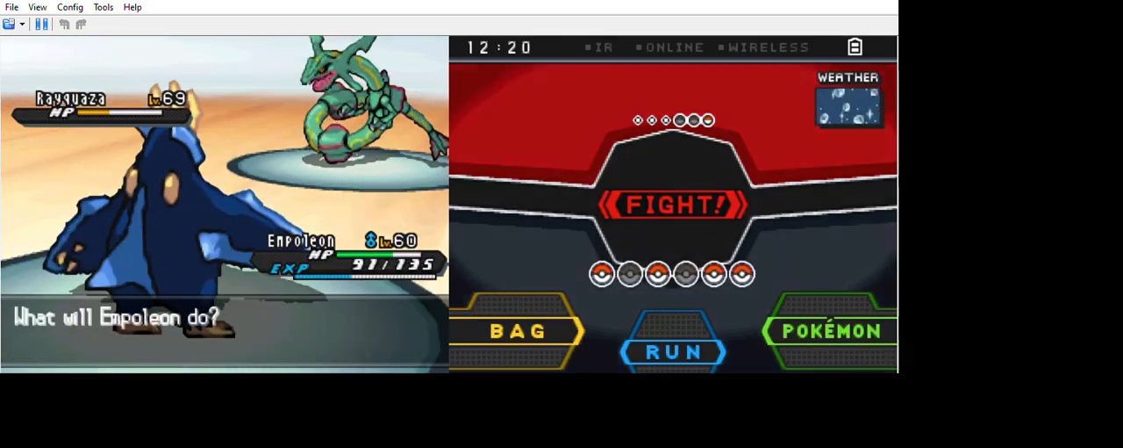
{"action": "left_click", "coordinate": [828, 330]}
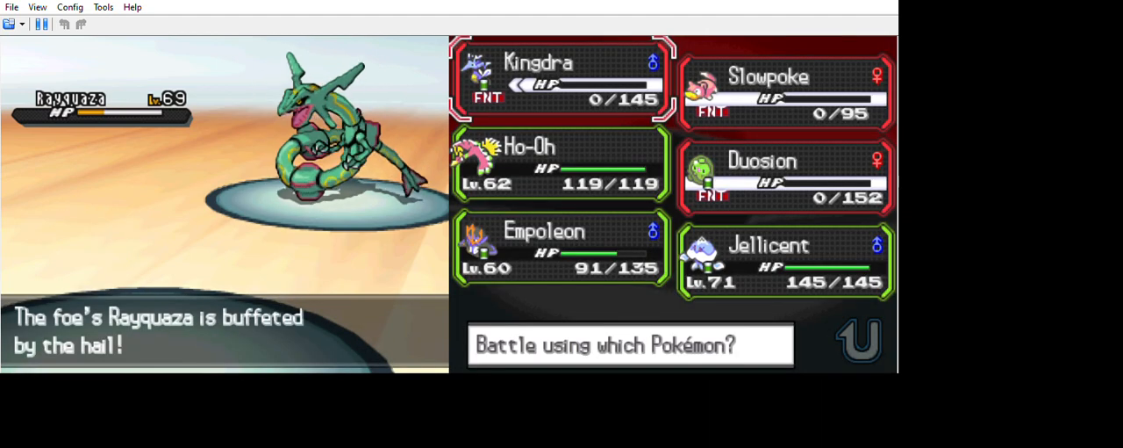
{"action": "left_click", "coordinate": [782, 263]}
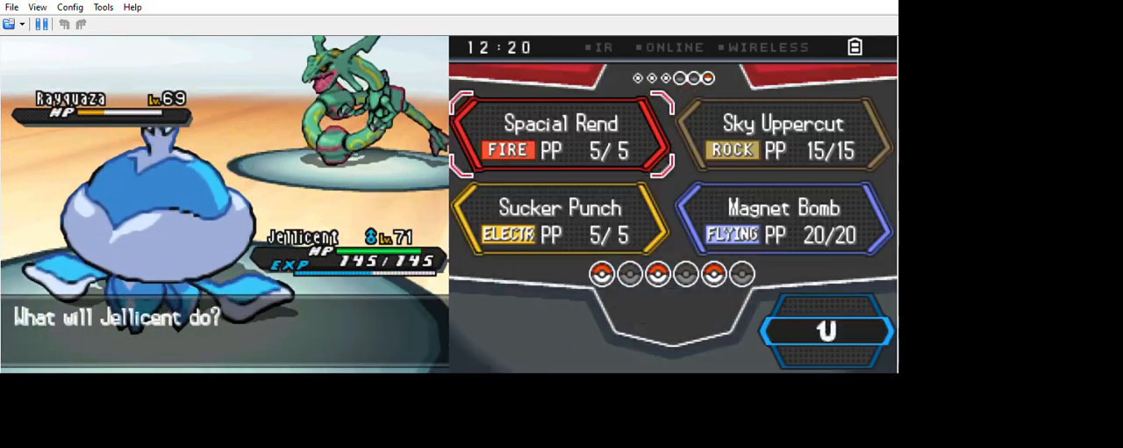
Select the move that defeats Rayquaza and ends the battle.
{"action": "left_click", "coordinate": [560, 137]}
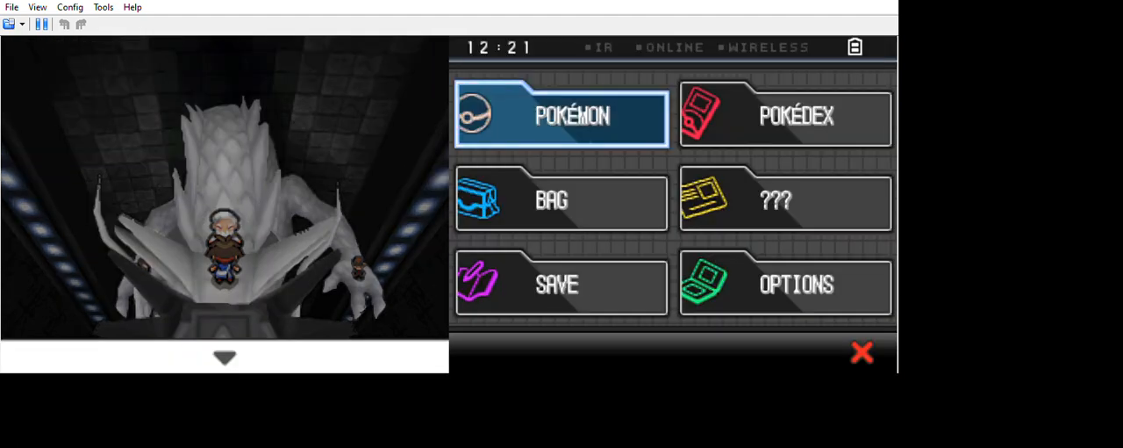
Browse the Unova Pokédex list up toward Reshiram, Zekrom and Kyurem.
{"action": "left_click", "coordinate": [783, 116]}
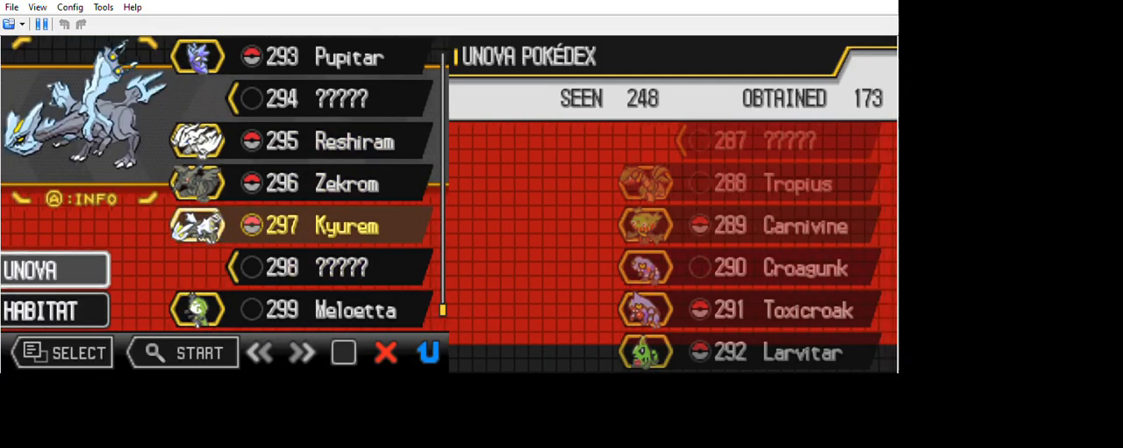
{"action": "key", "text": "Up"}
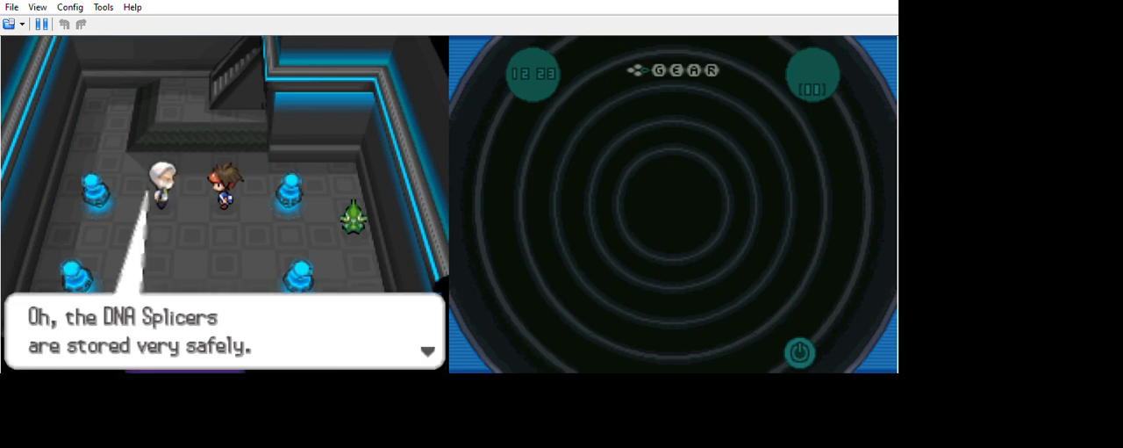
Advance the guard's dialogue about the DNA Splicers' unknown power.
{"action": "key", "text": "enter"}
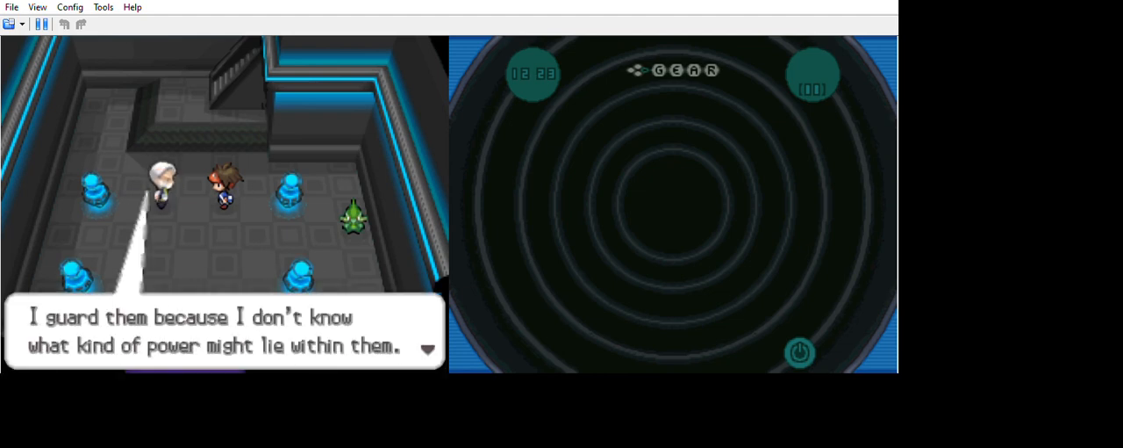